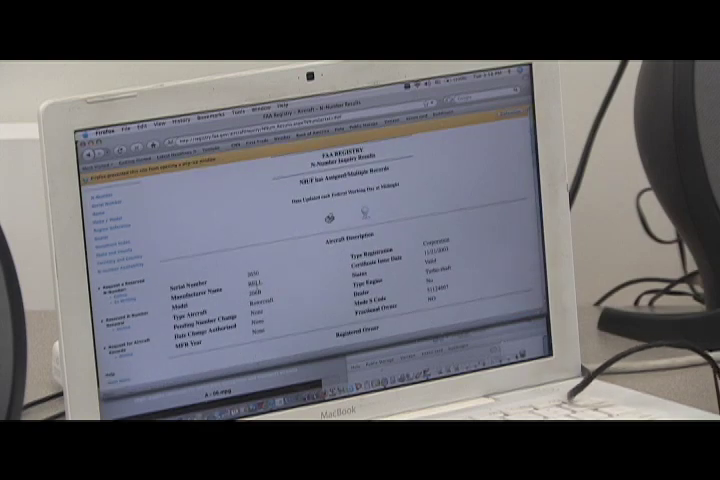
{"action": "scroll", "scroll_direction": "down", "scroll_amount": 3}
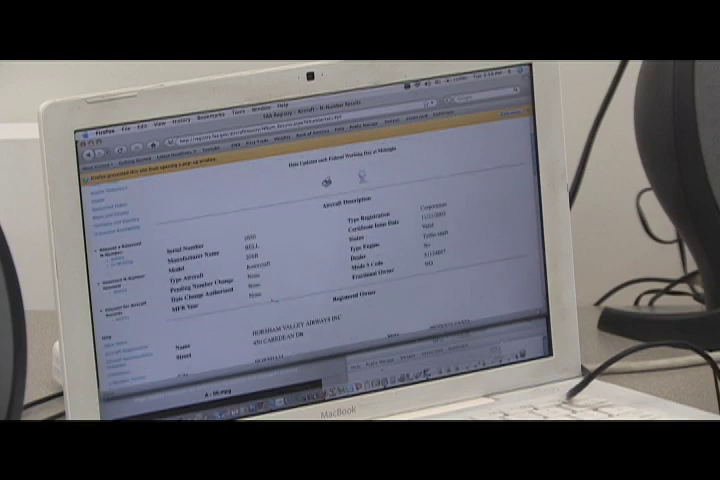
{"action": "scroll", "scroll_direction": "down", "scroll_amount": 3}
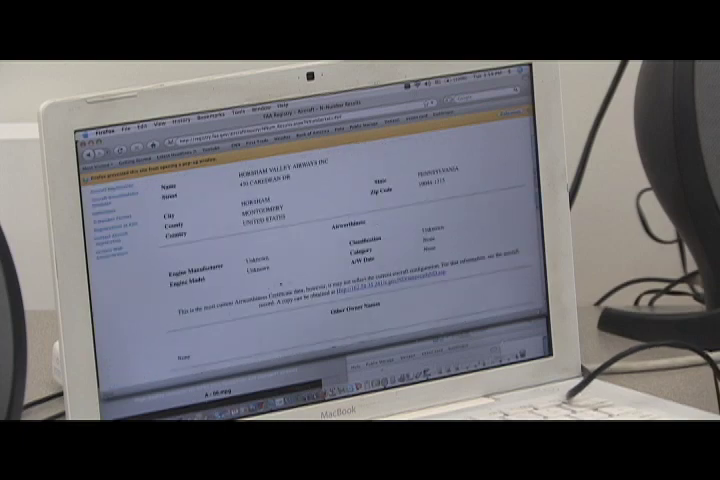
{"action": "scroll", "scroll_direction": "down", "scroll_amount": 3}
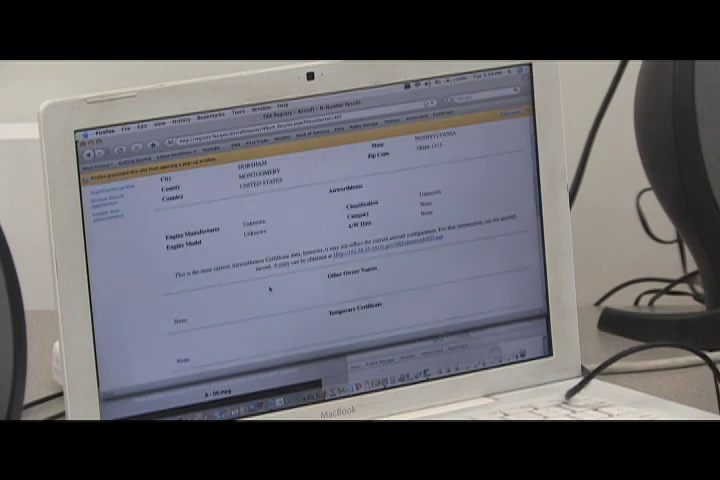
{"action": "scroll", "scroll_direction": "down", "scroll_amount": 3}
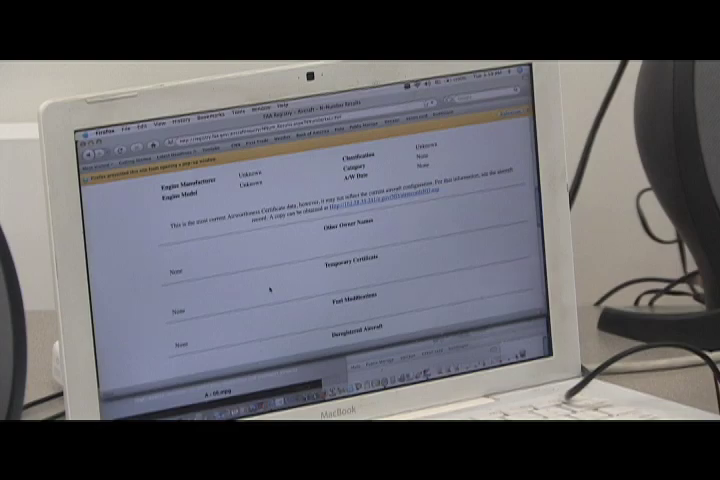